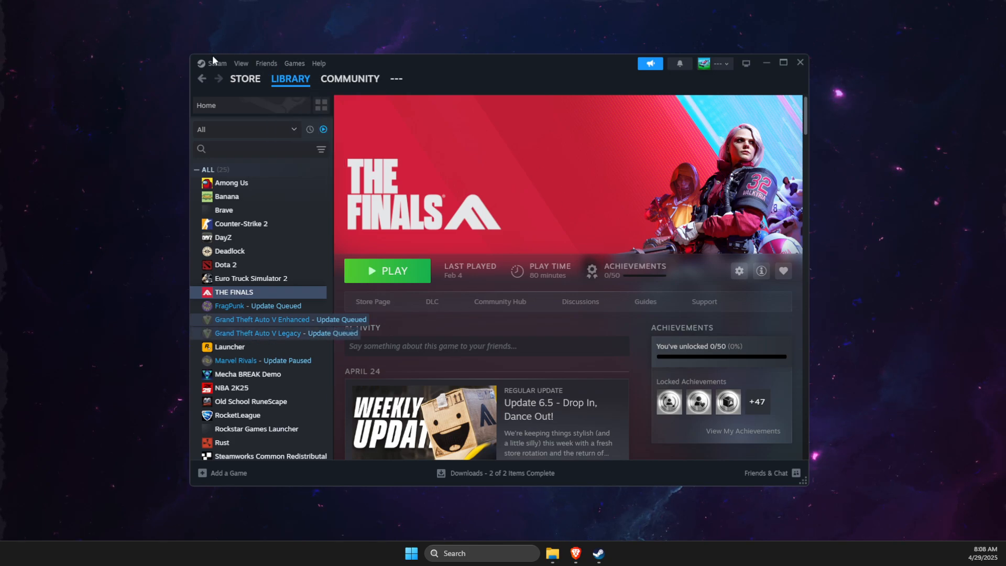
Open Steam Settings to reach the Storage page listing installed games
click(217, 63)
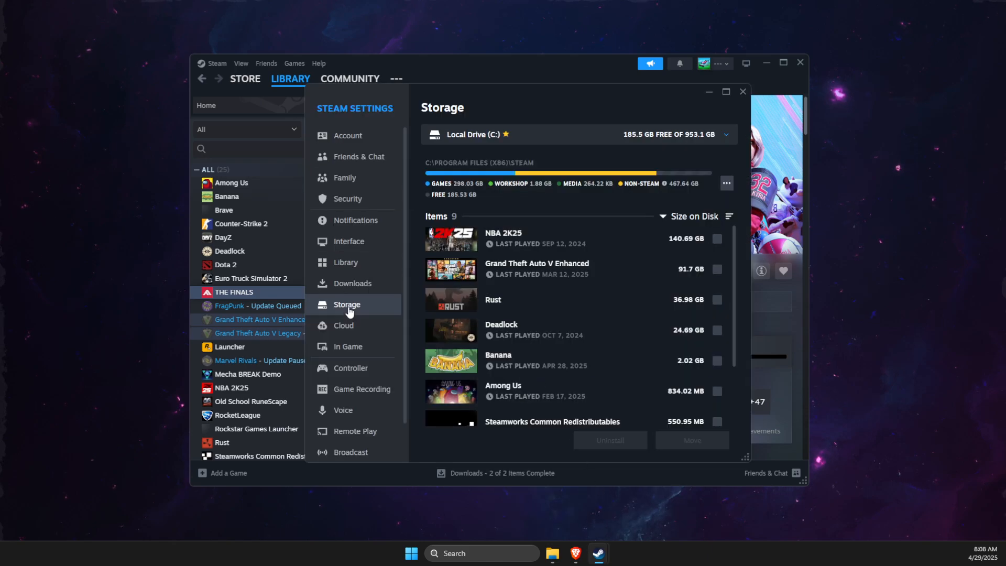
mouse_move(514, 156)
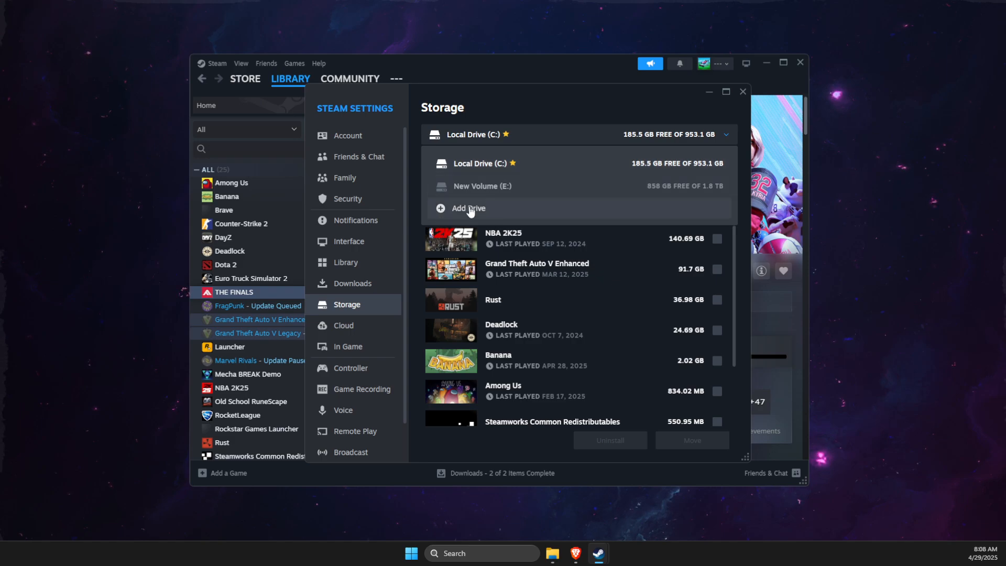
Add New Volume (E:) from This PC as a new Steam library folder
click(467, 209)
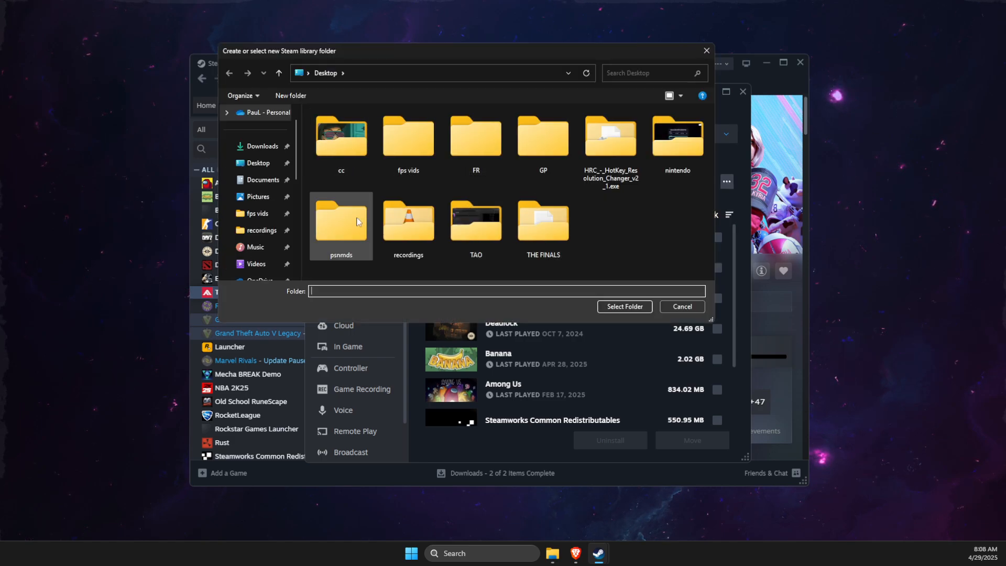
double_click(408, 222)
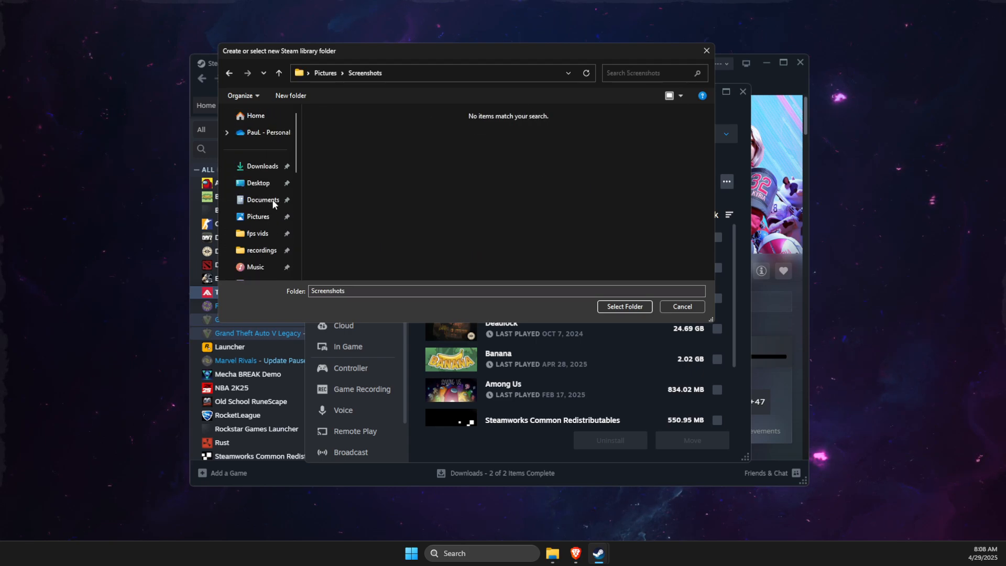
click(255, 196)
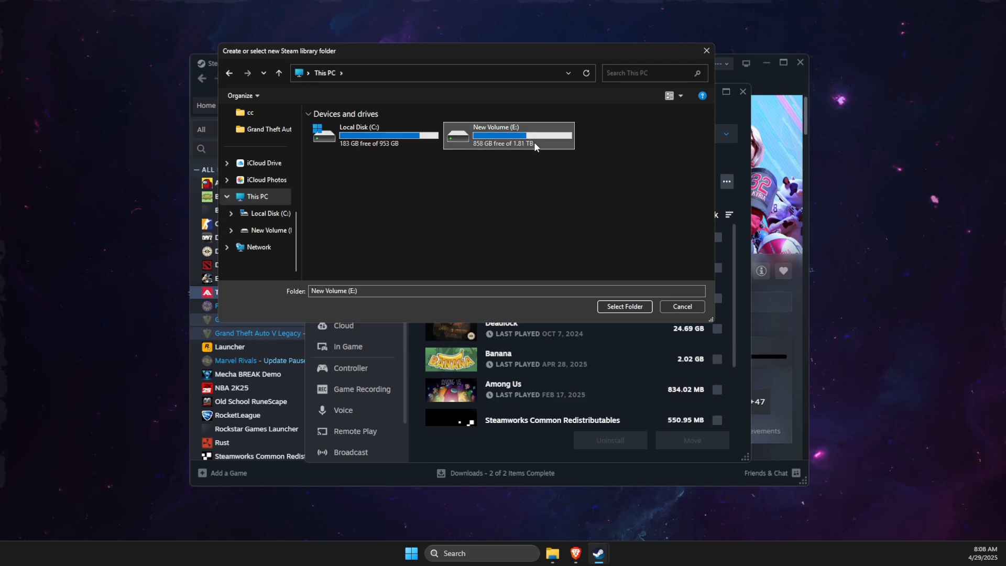
click(681, 306)
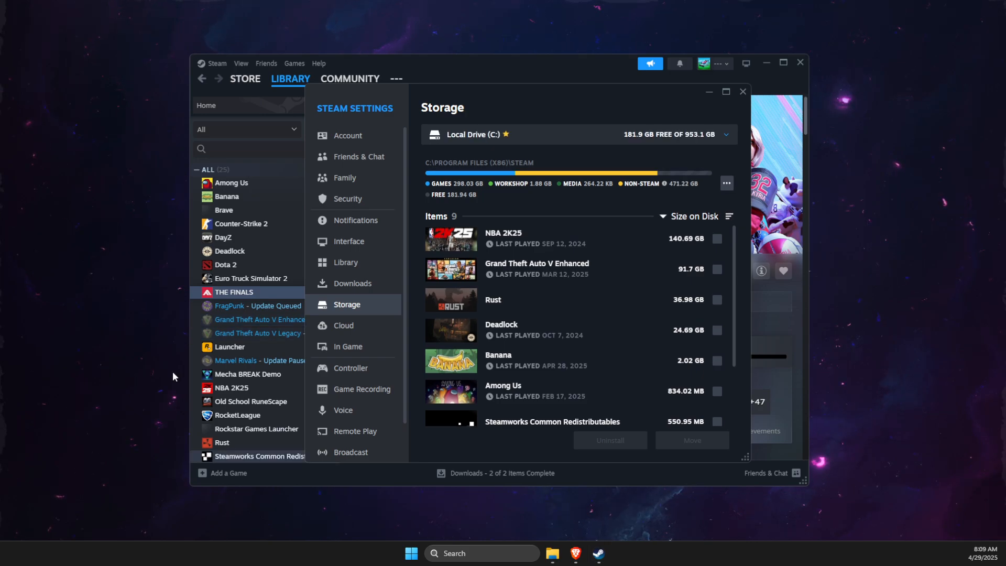
mouse_move(352, 283)
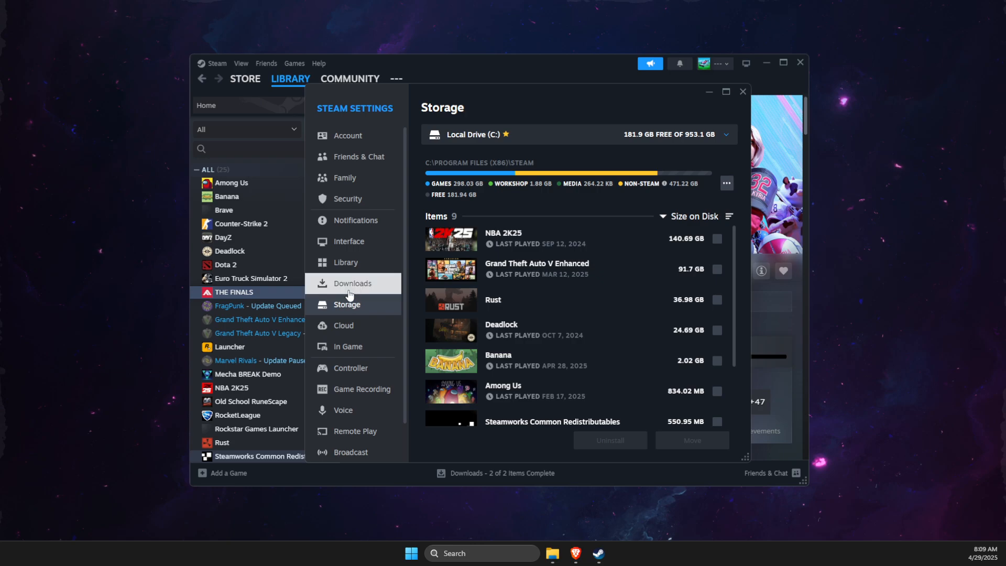
Switch to Downloads settings and scroll to the Clear Download Cache option
click(353, 283)
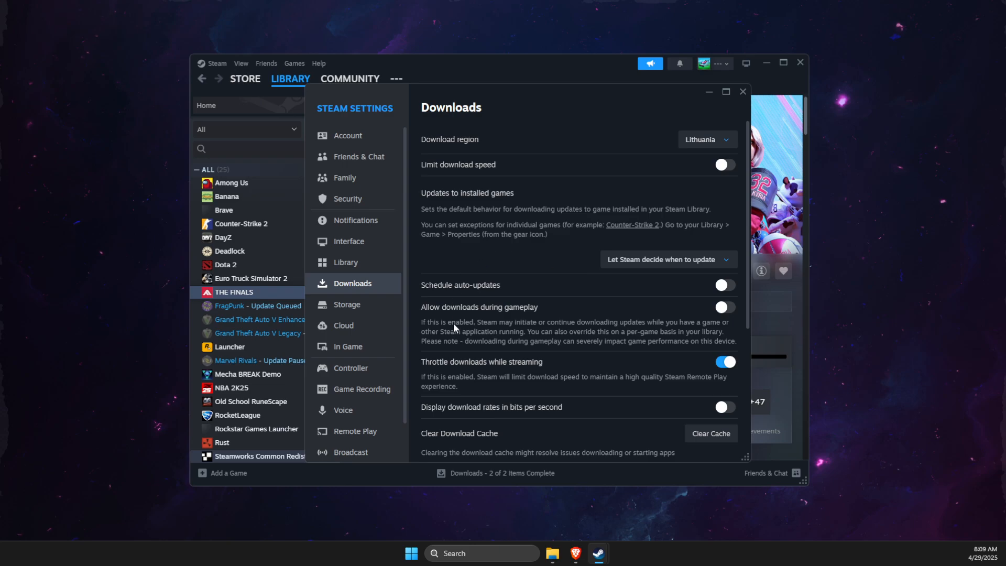
scroll(down, 3)
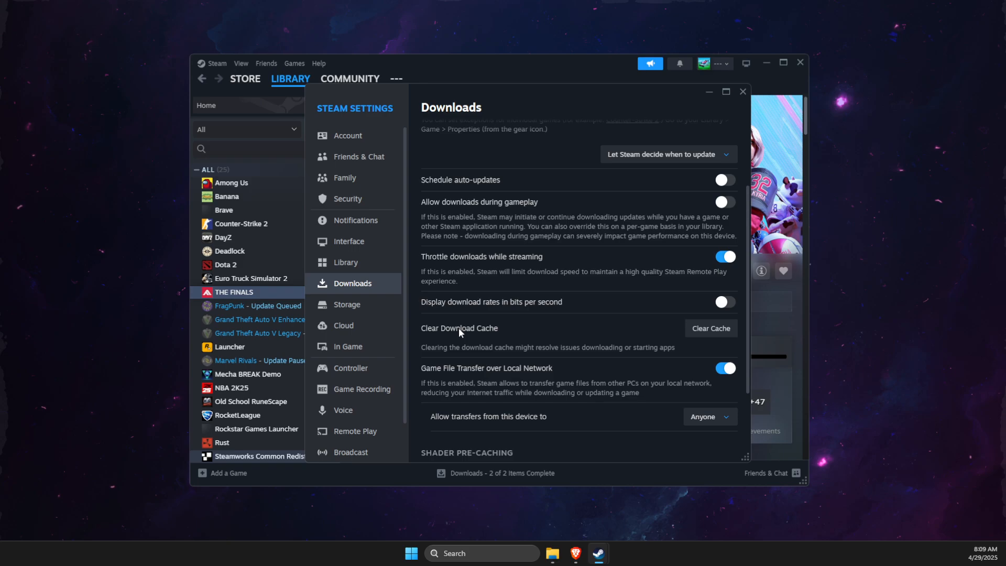
mouse_move(436, 342)
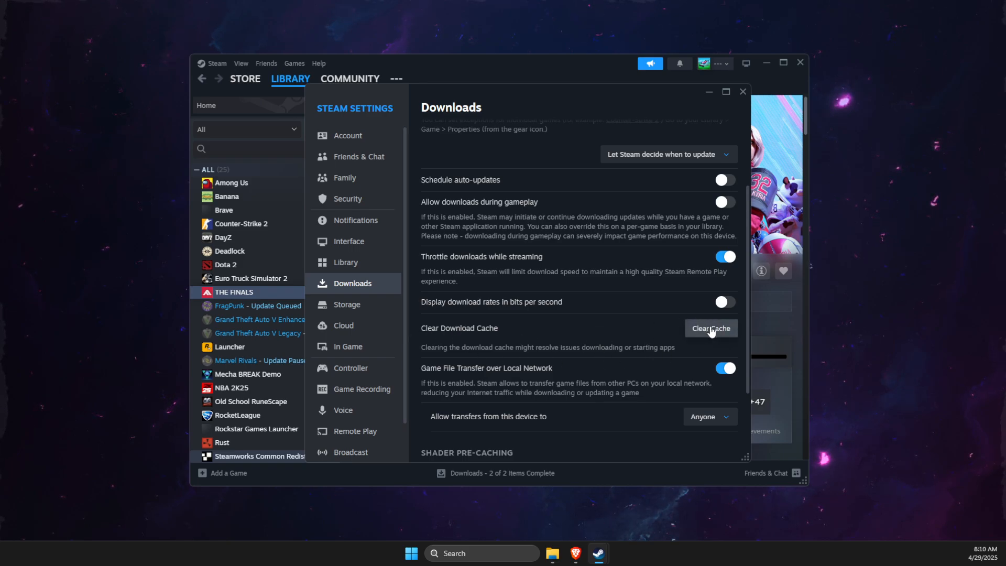
mouse_move(183, 373)
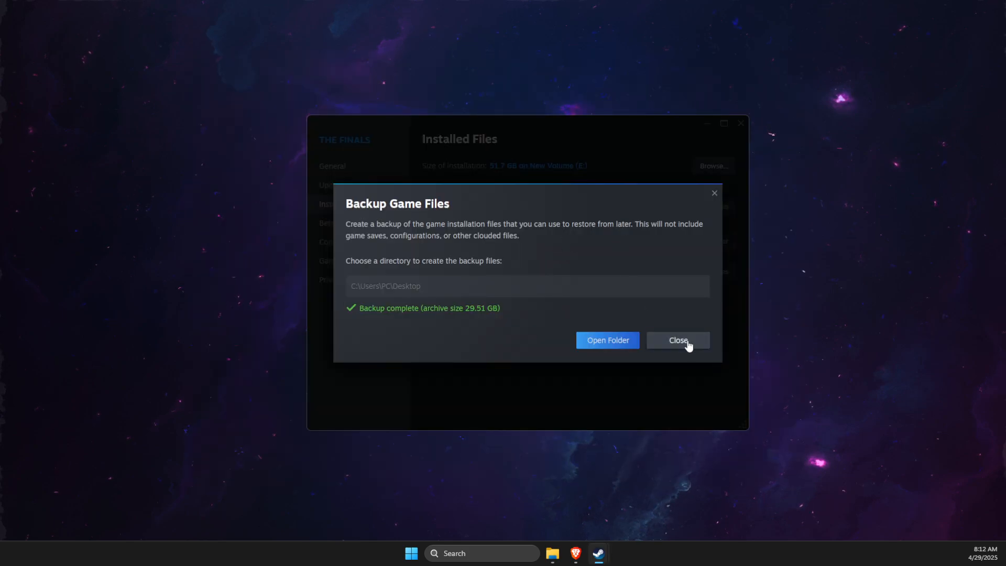
Close the completed 29.51 GB THE FINALS backup dialog
click(677, 340)
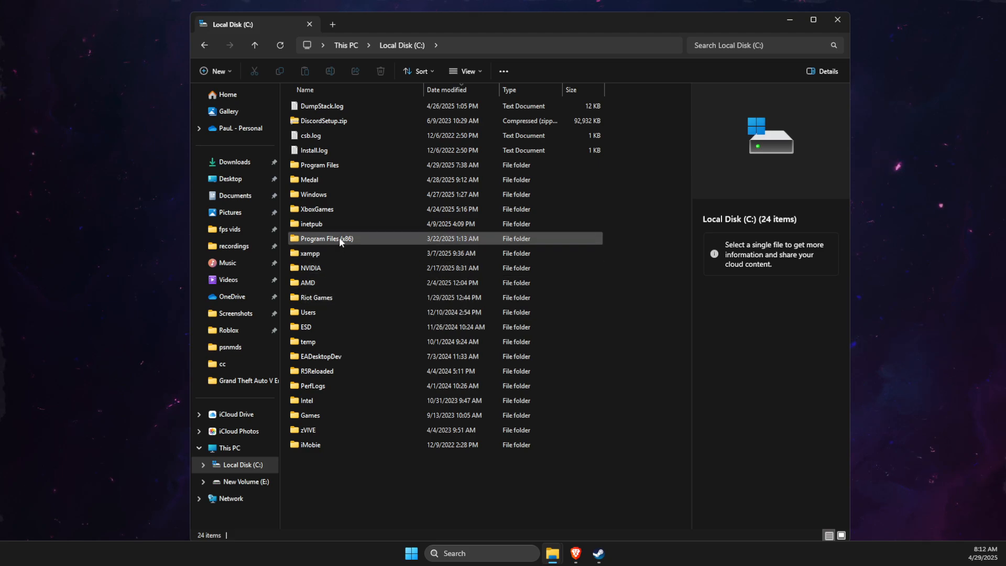
mouse_move(333, 249)
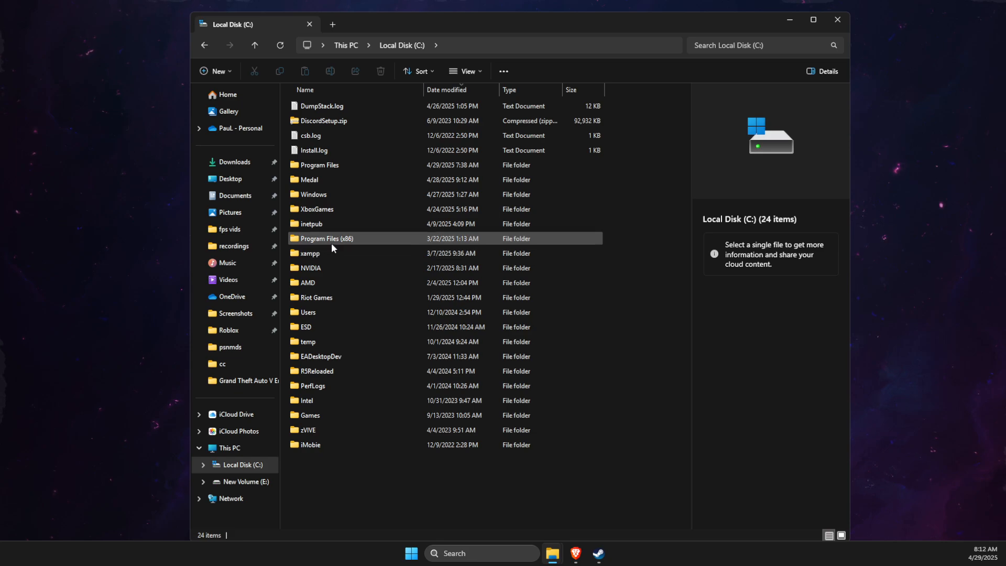
Browse Program Files (x86) > Steam > steamapps > common on Local Disk (C:)
double_click(326, 238)
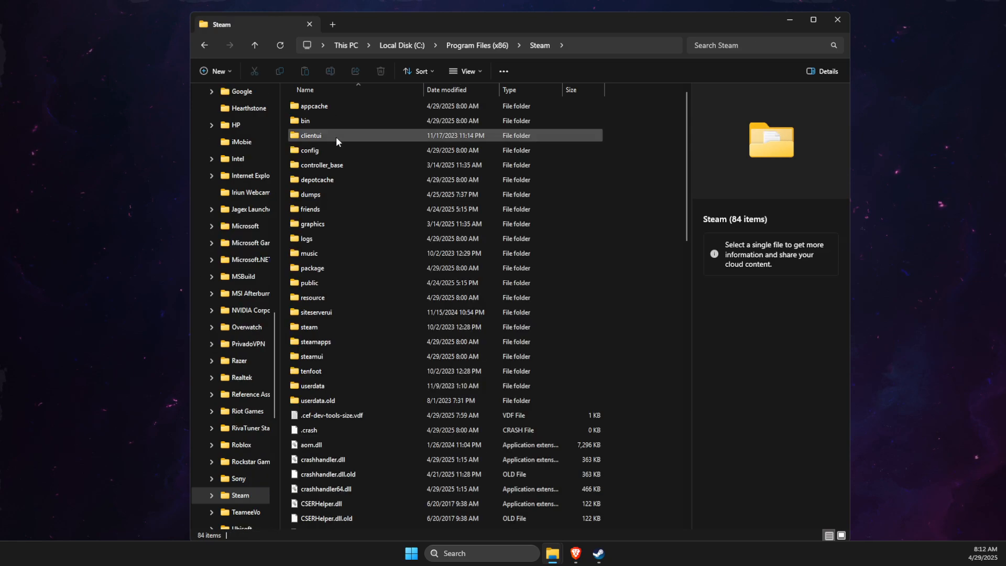
click(309, 252)
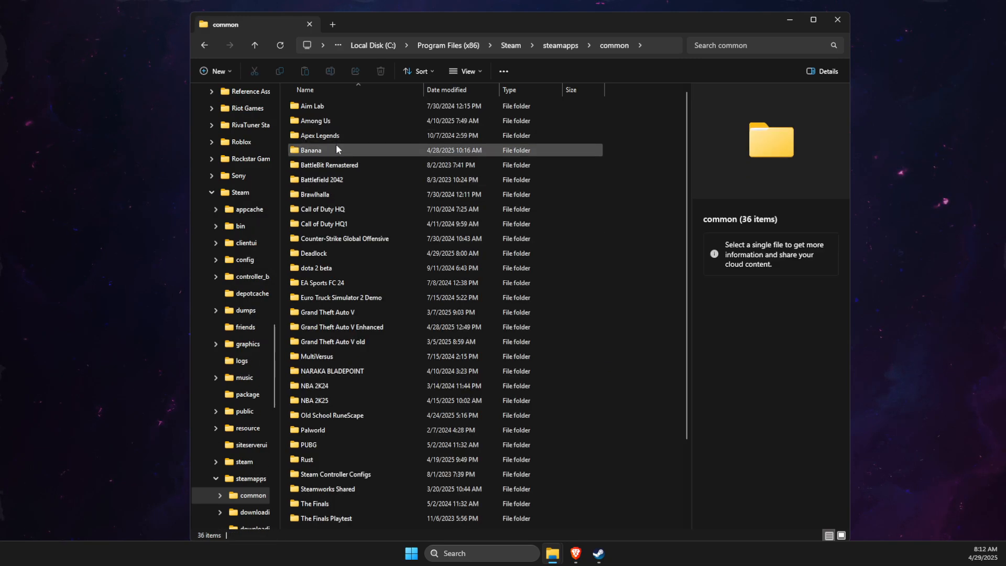
scroll(down, 3)
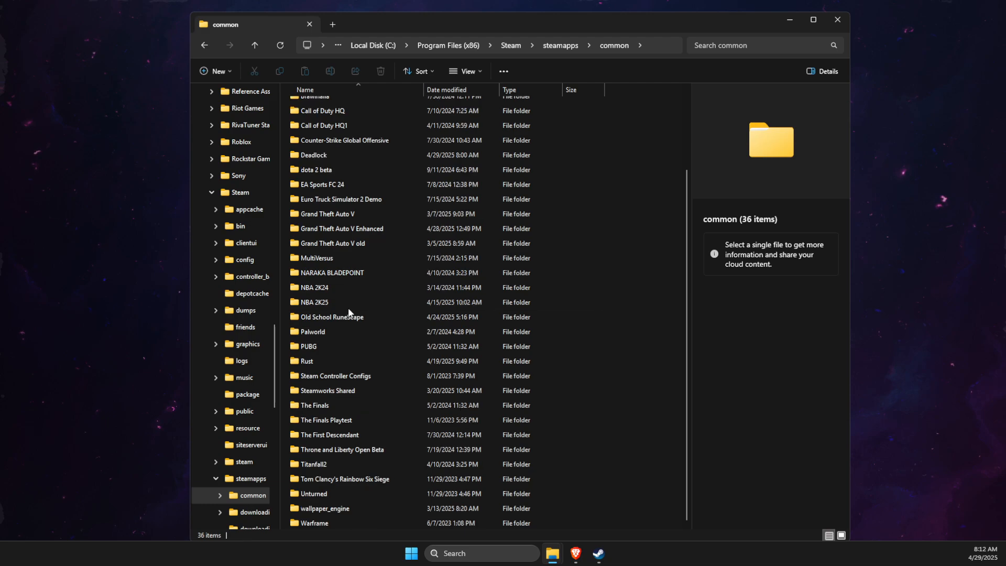
click(331, 317)
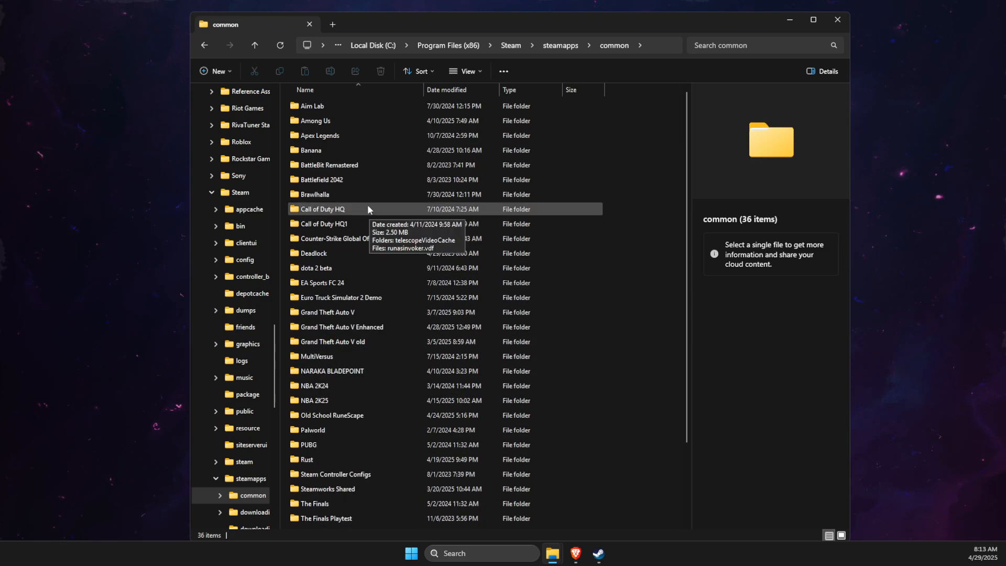
Replace the Banana folder with its copy, deleting the original and renaming 'Banana - Copy' to 'Banana'
click(311, 150)
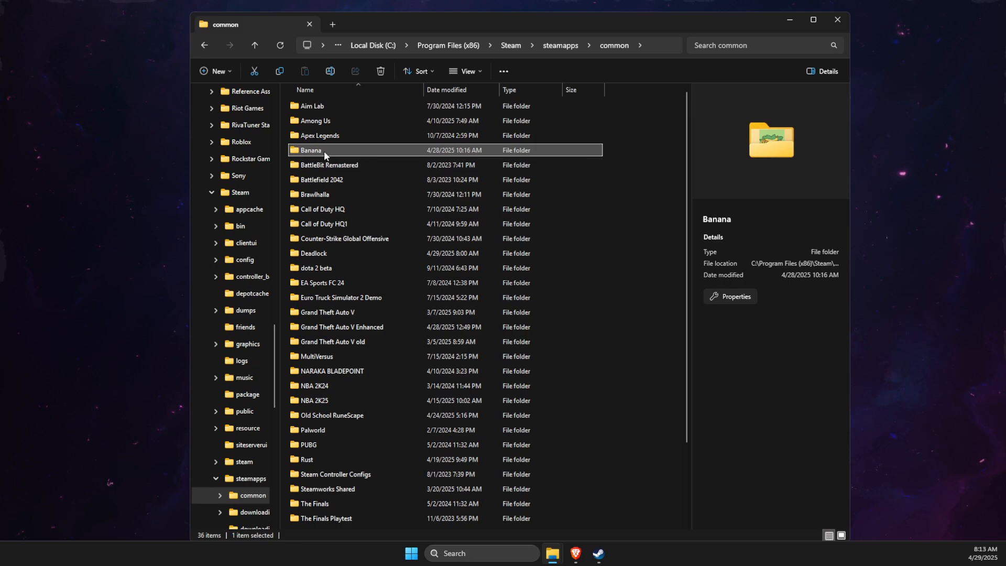
mouse_move(324, 153)
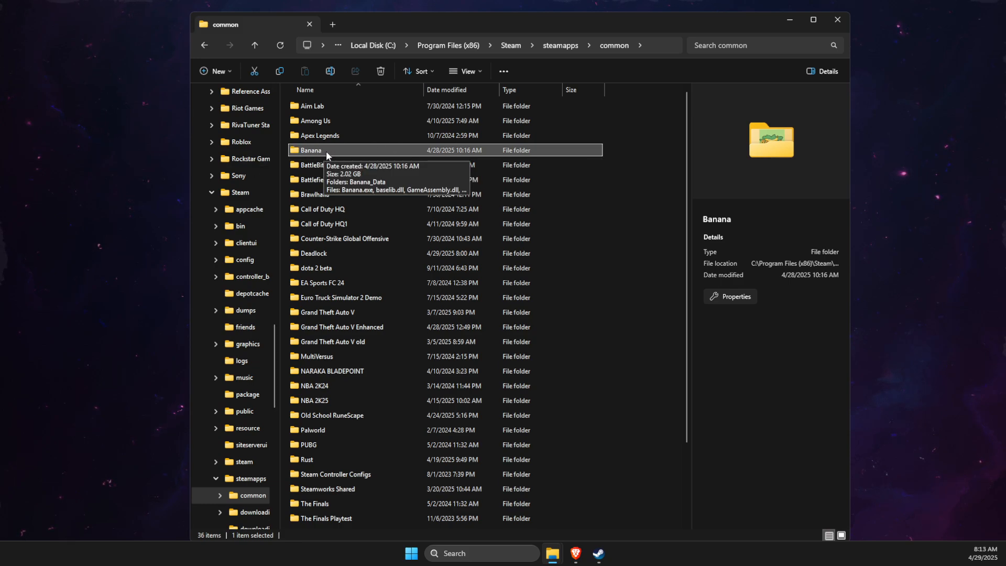
mouse_move(319, 158)
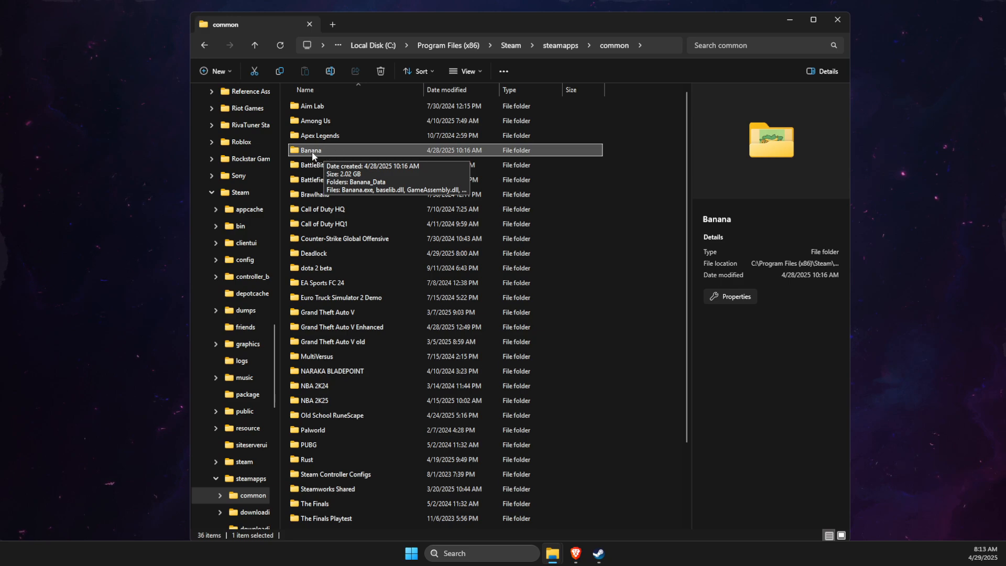
mouse_move(301, 153)
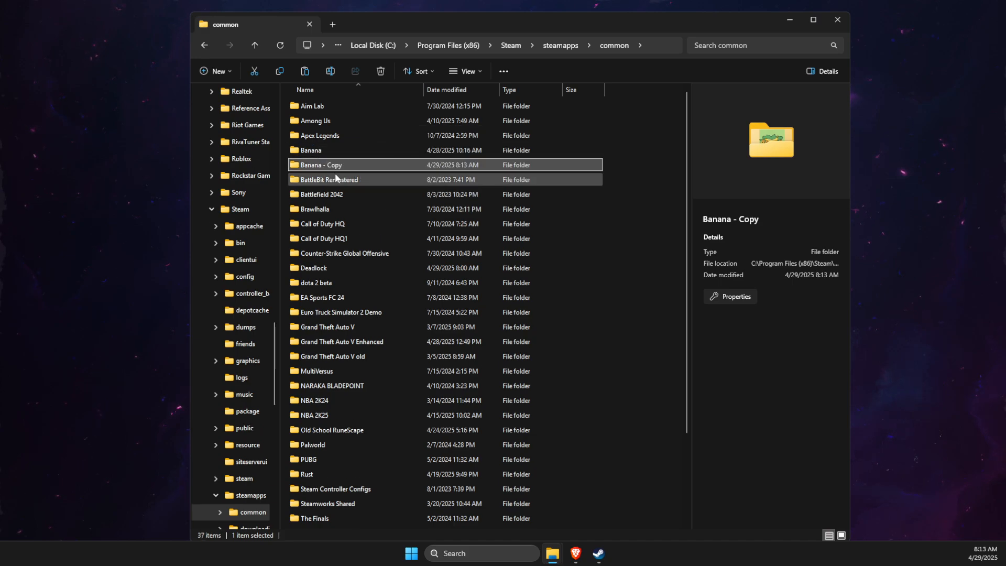
right_click(315, 149)
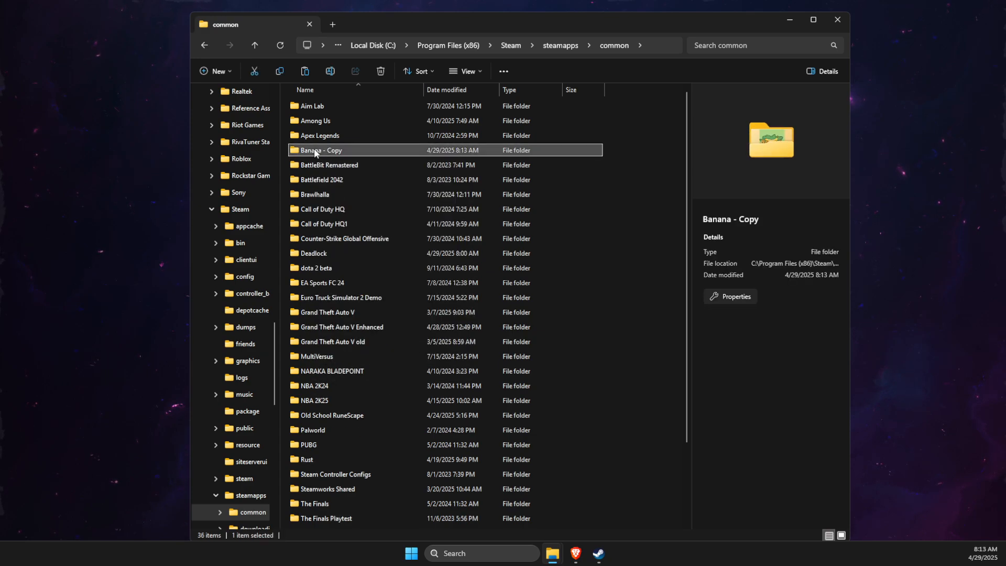
click(321, 150)
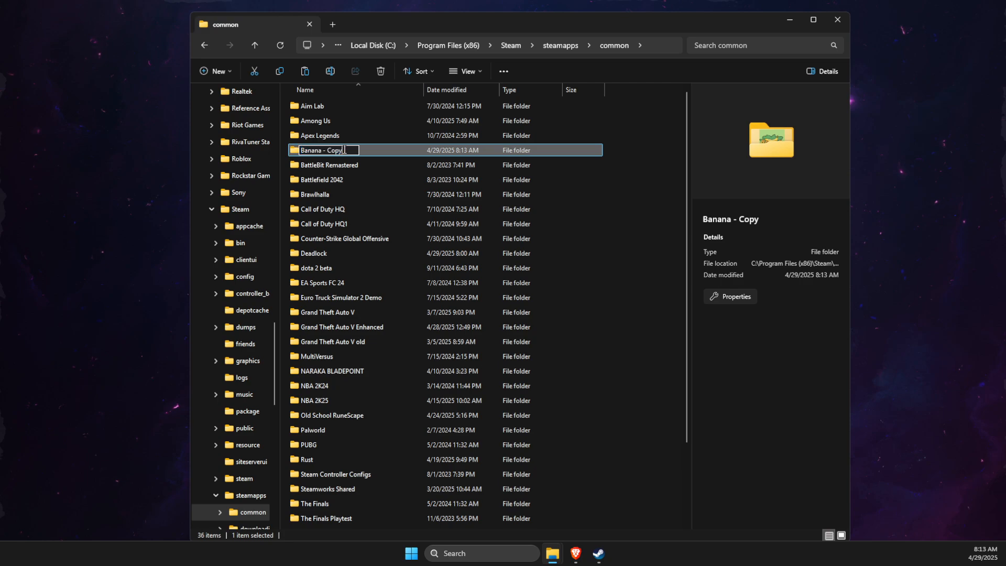
text(Banana)
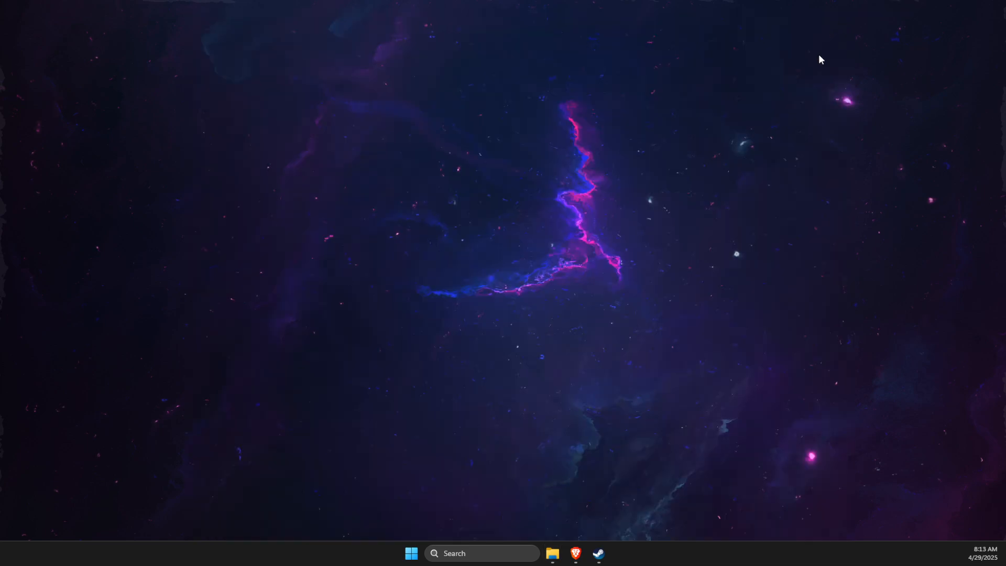
Bring Steam back from the taskbar and open Banana in the library
click(598, 554)
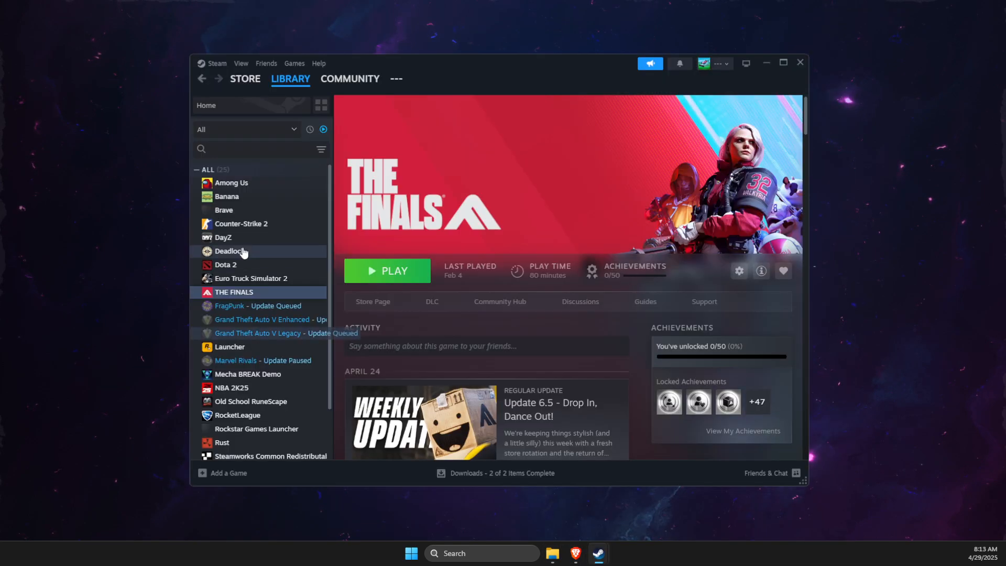
click(226, 197)
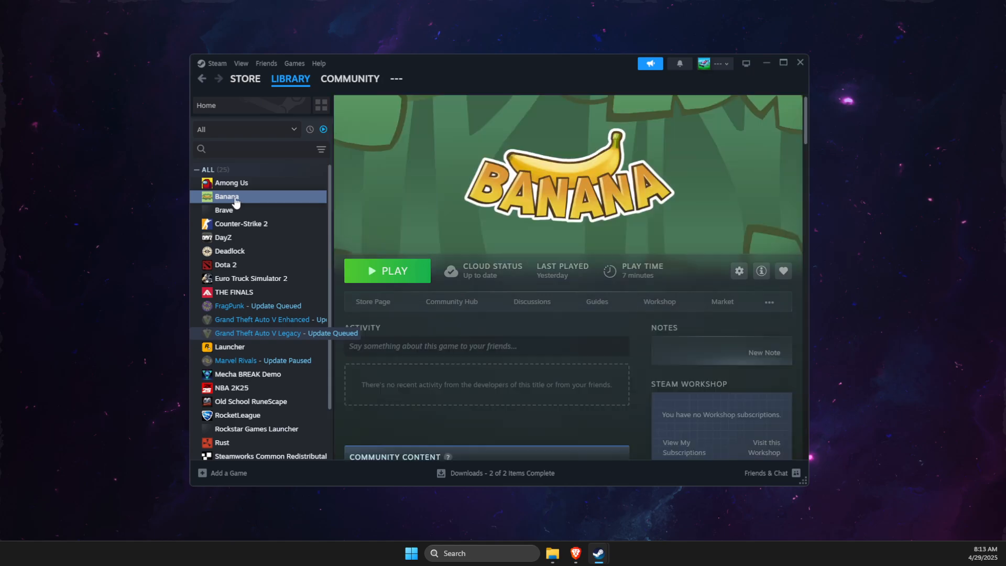